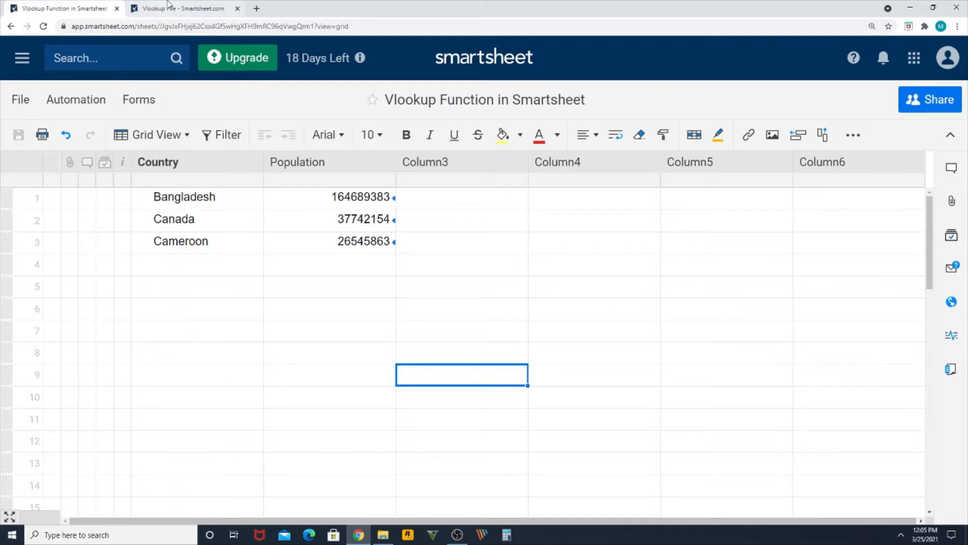
Step: Check the Vlookup File backup sheet, then enter China as the fourth country on the main sheet
click(182, 8)
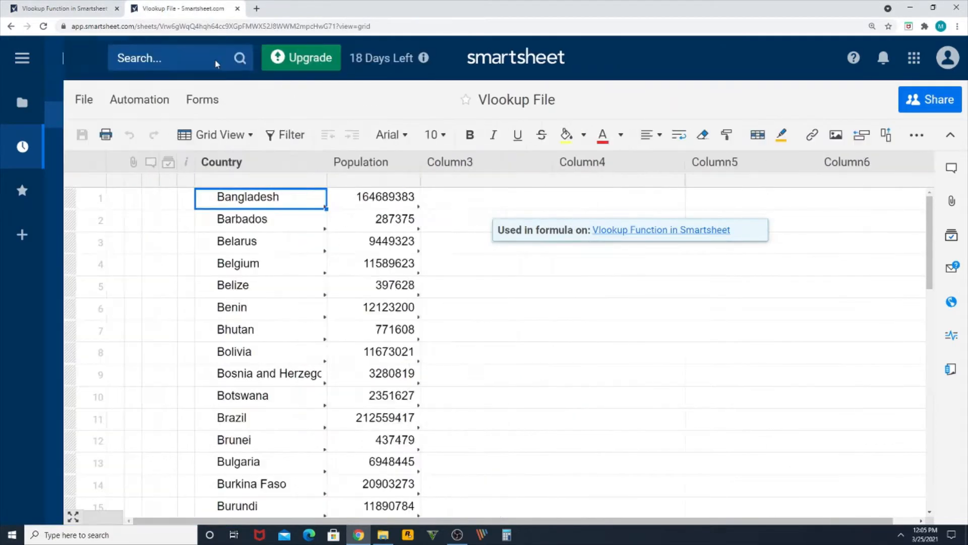
click(21, 58)
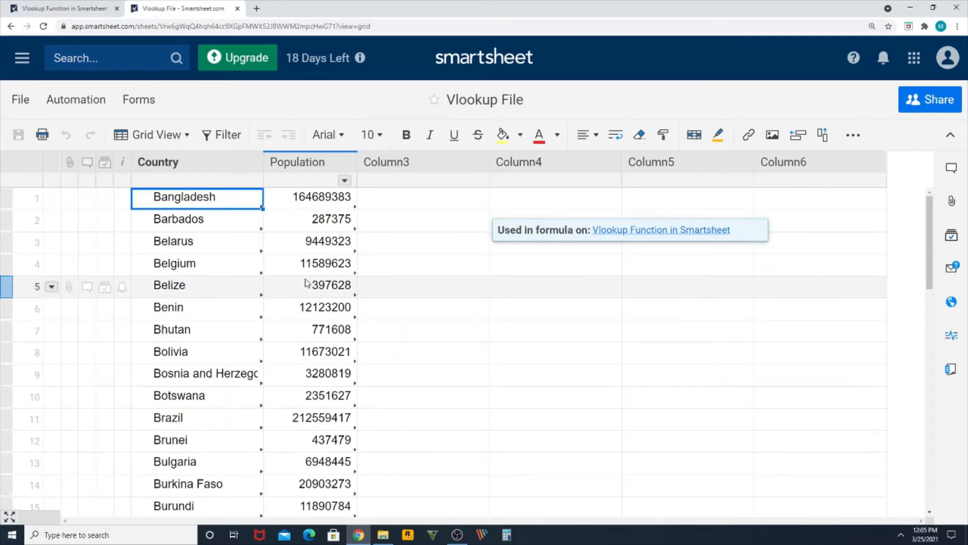
click(62, 8)
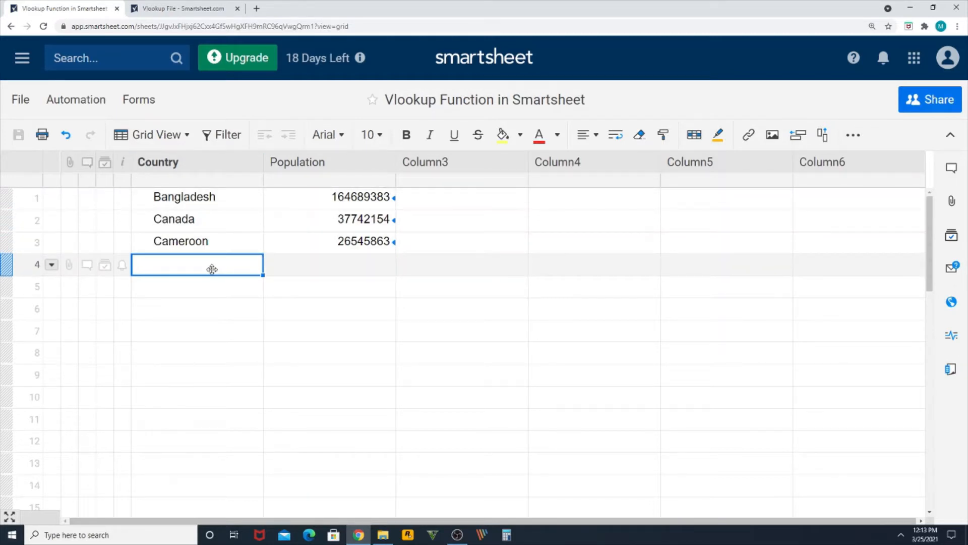
text(Chin)
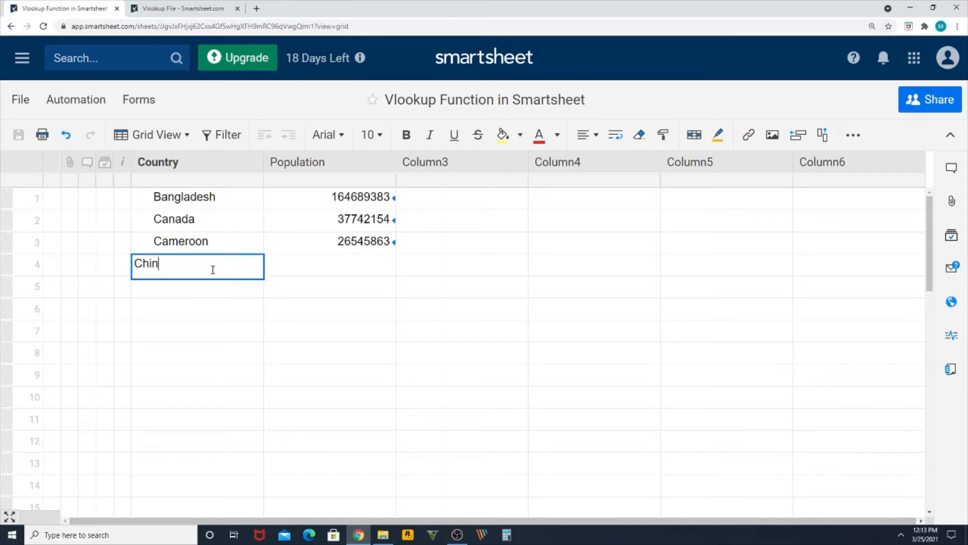
text(a)
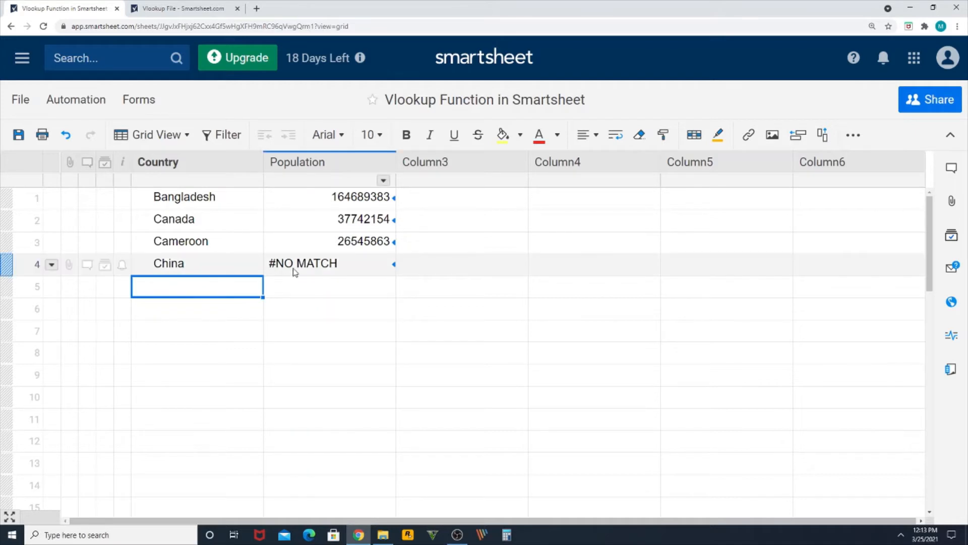
Step: Inspect China's Population cell, whose VLOOKUP formula returns #NO MATCH
click(329, 263)
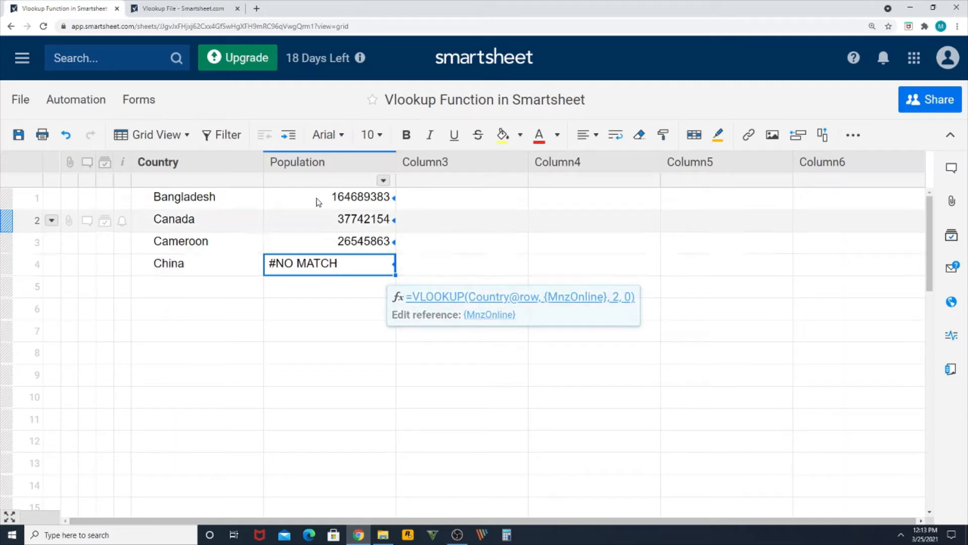
click(329, 263)
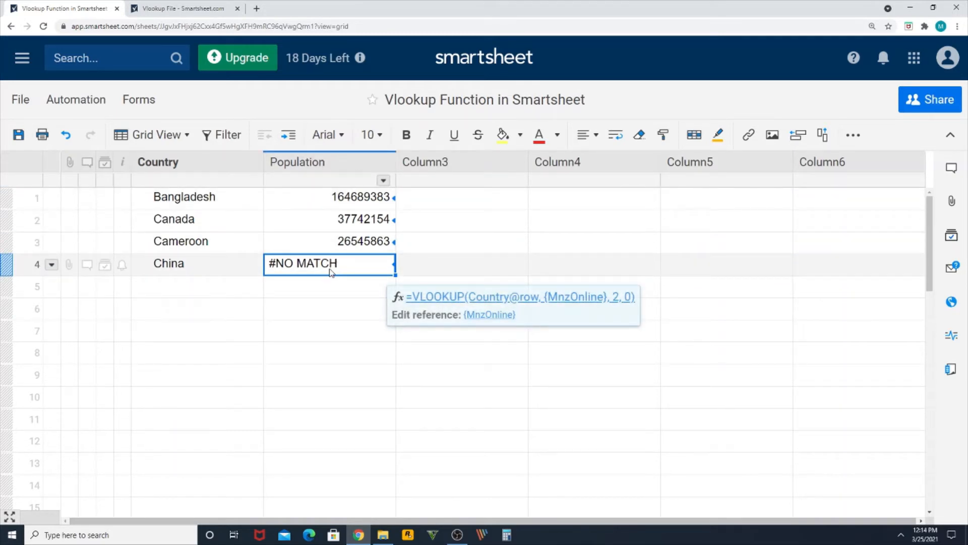
click(196, 263)
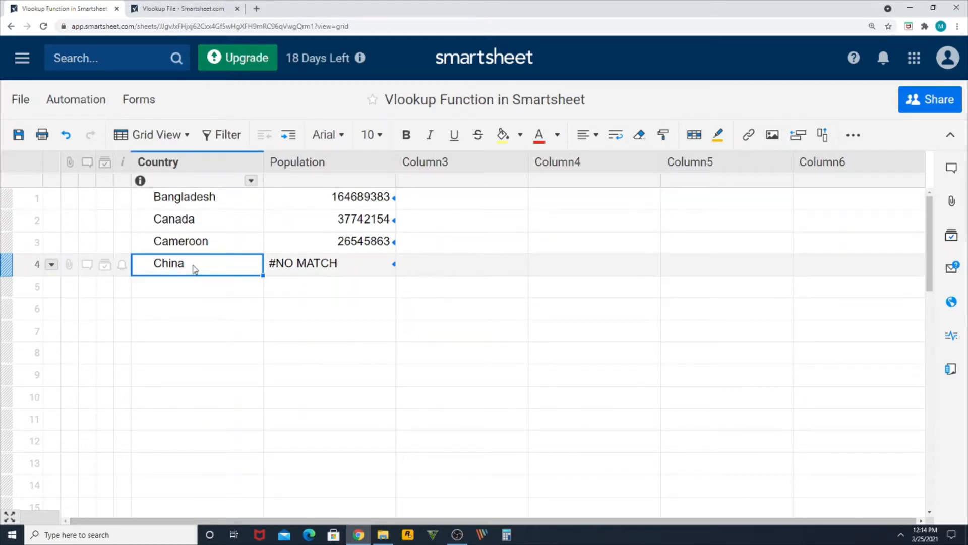
Step: Enter China with population 2545688 in row 21 of the Vlookup File sheet and return to the main sheet
click(179, 8)
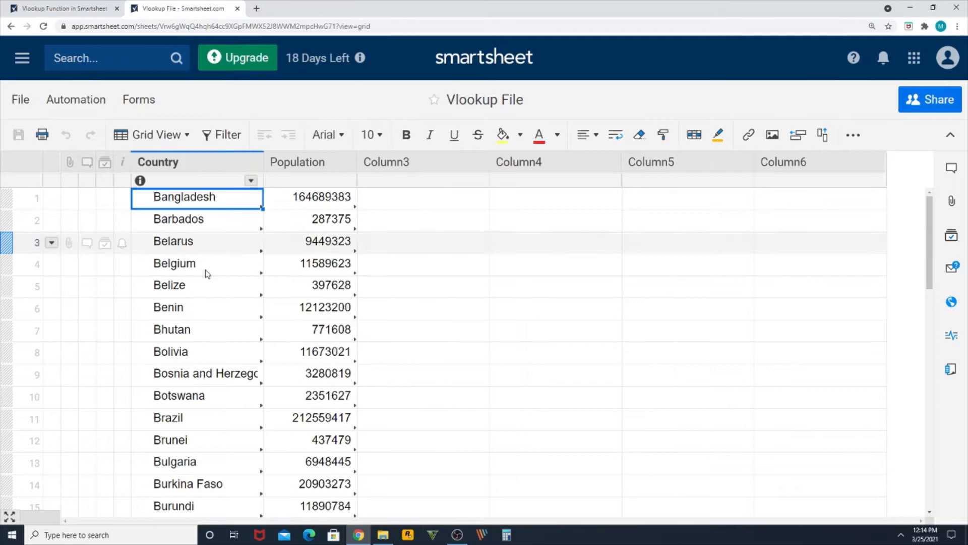
scroll(down, 3)
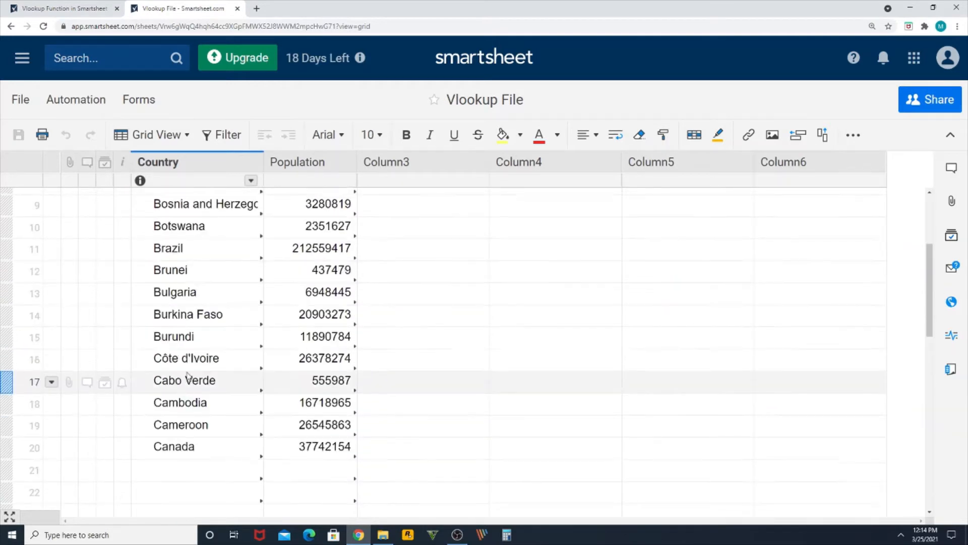
scroll(down, 3)
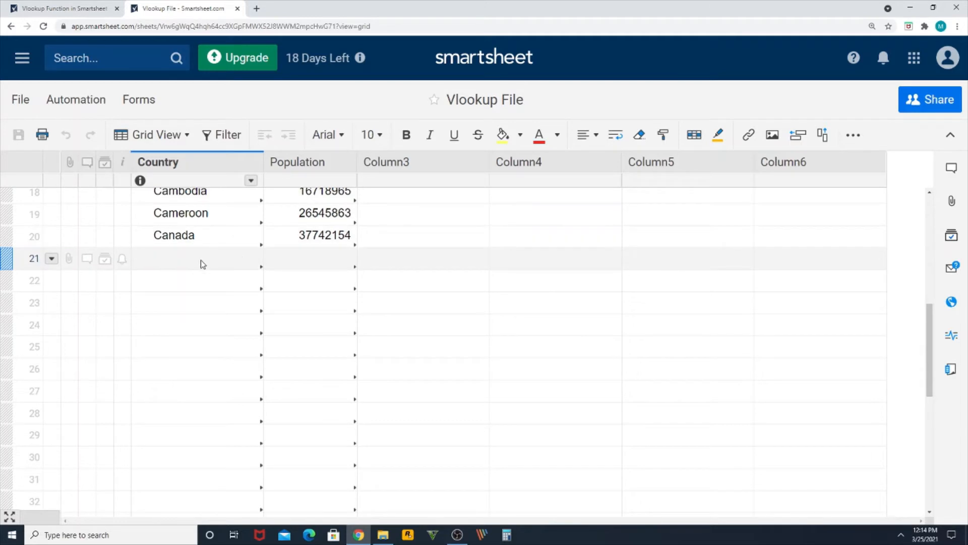
text(Chi)
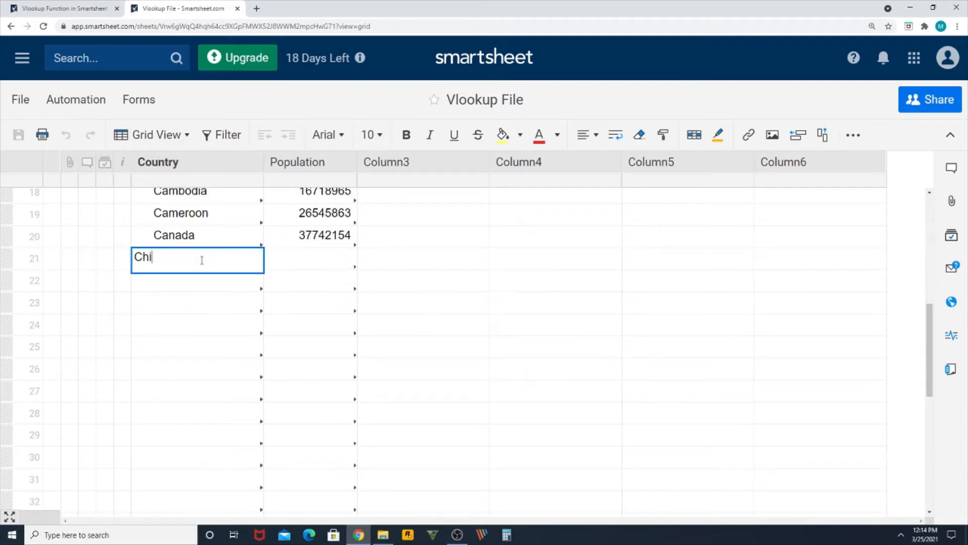
text(25456)
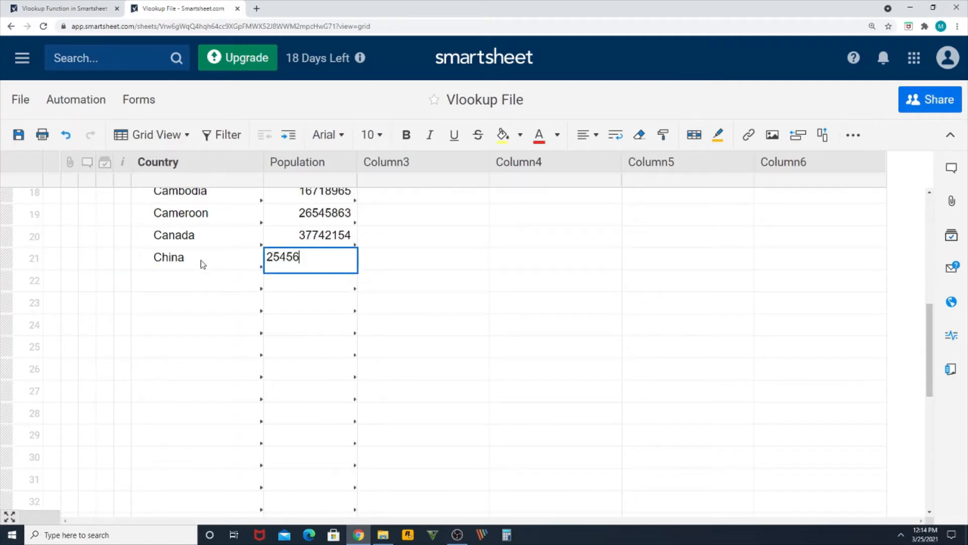
key(Enter)
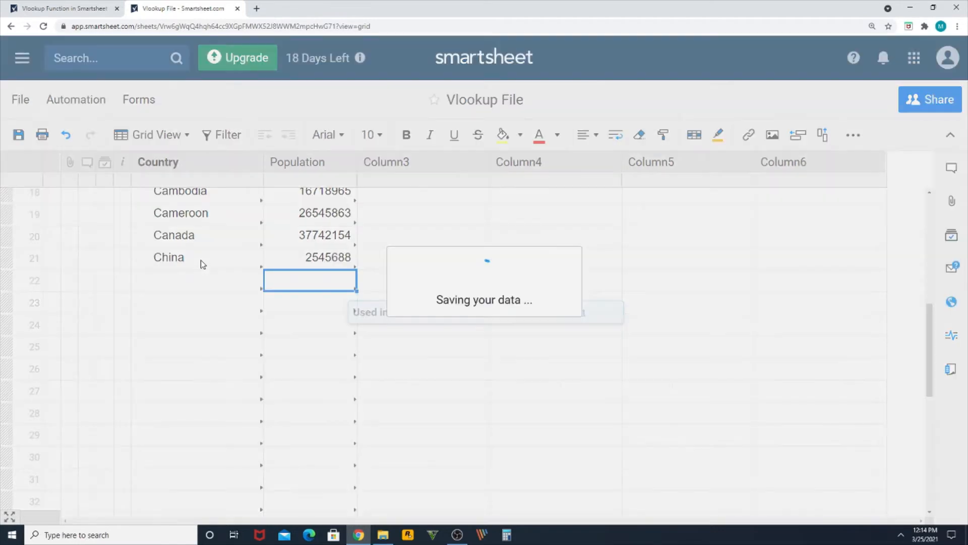
click(61, 9)
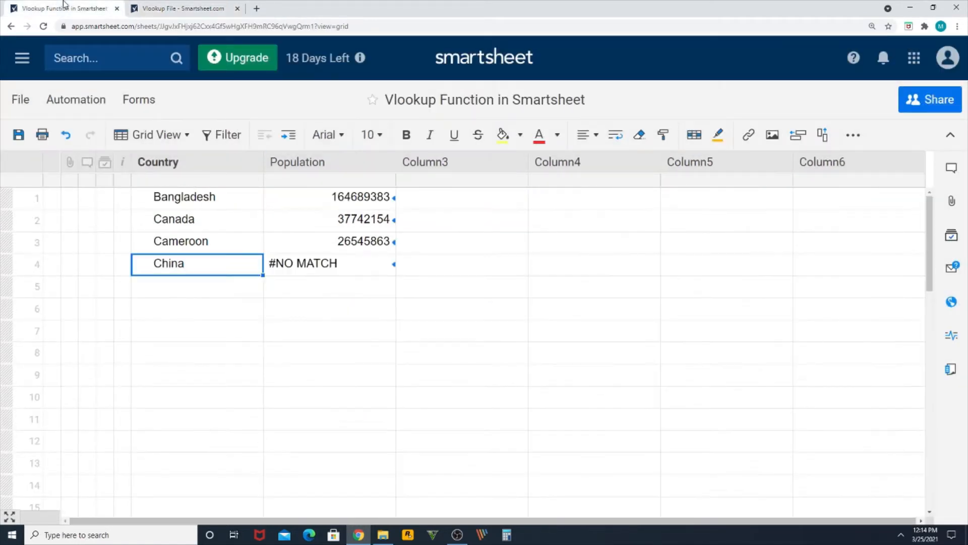
Step: Save the main sheet and reload the page so China's Population shows 2545688
click(19, 135)
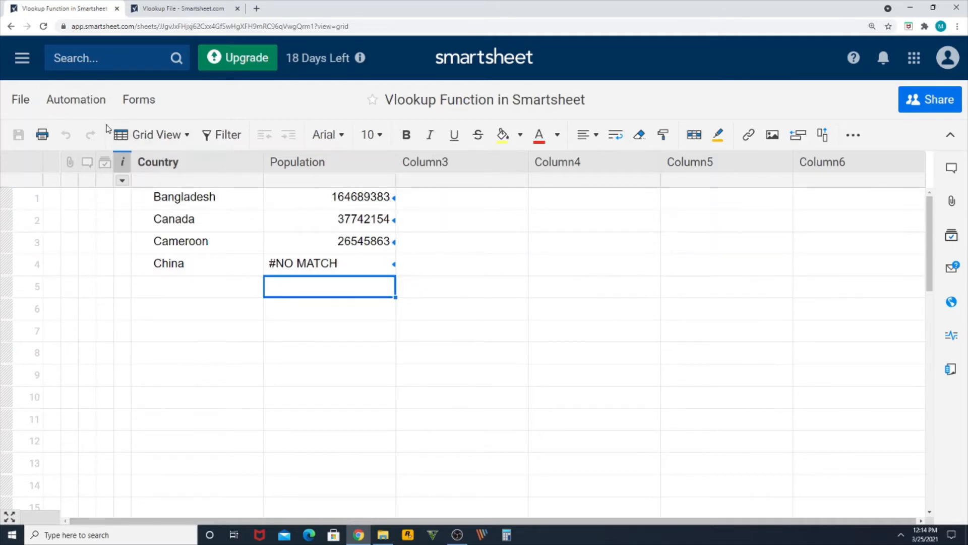
click(43, 26)
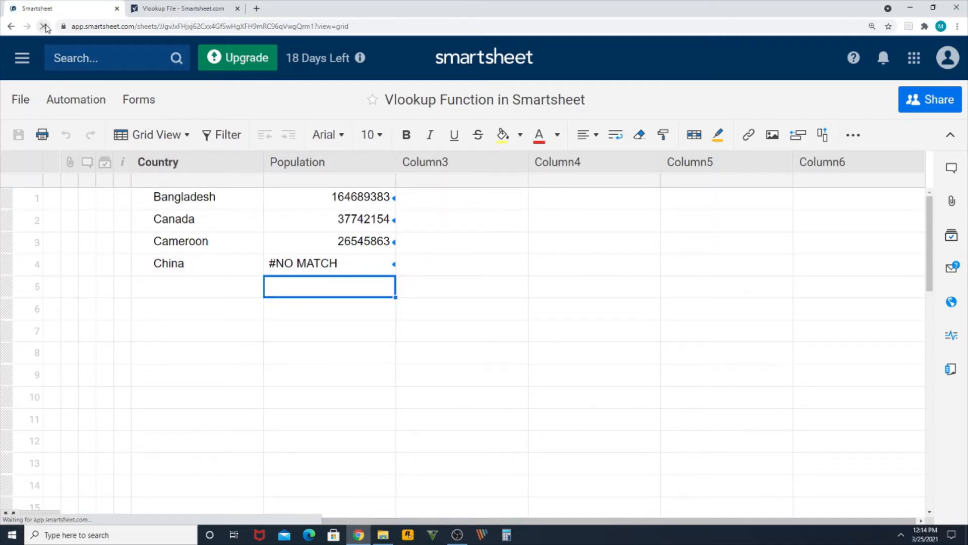
click(45, 26)
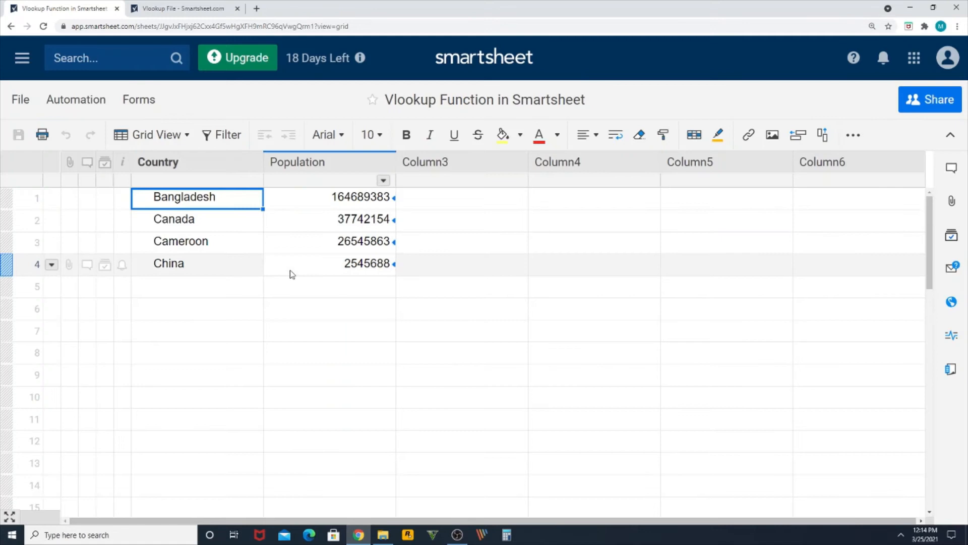
click(328, 309)
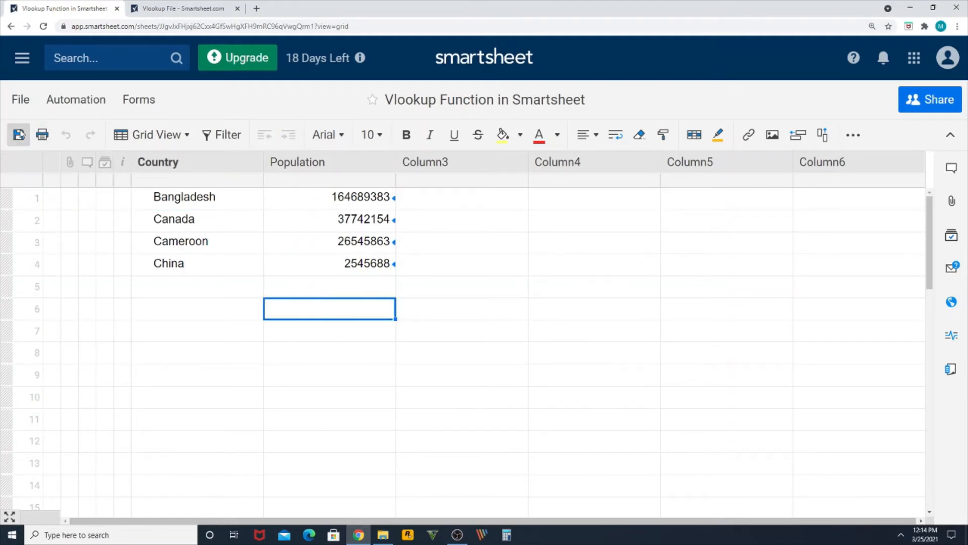
Step: Enter United States, United Kingdom and Singapore in Country rows 5-7, each showing #NO MATCH
click(196, 285)
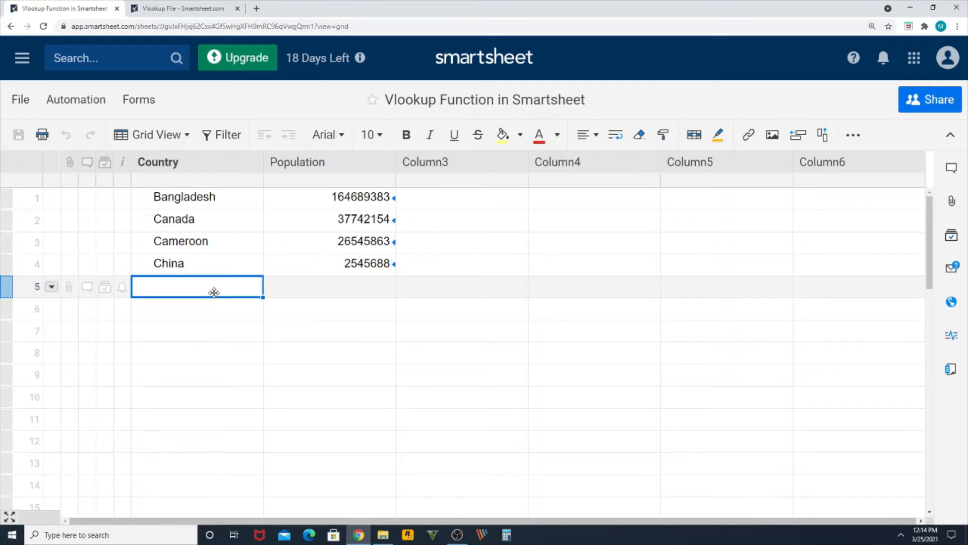
text(Unite)
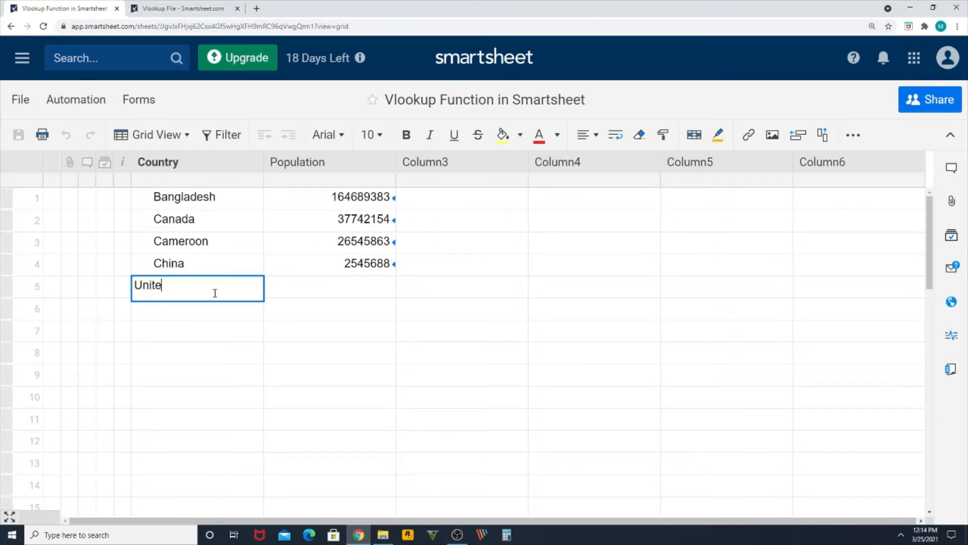
key(Enter)
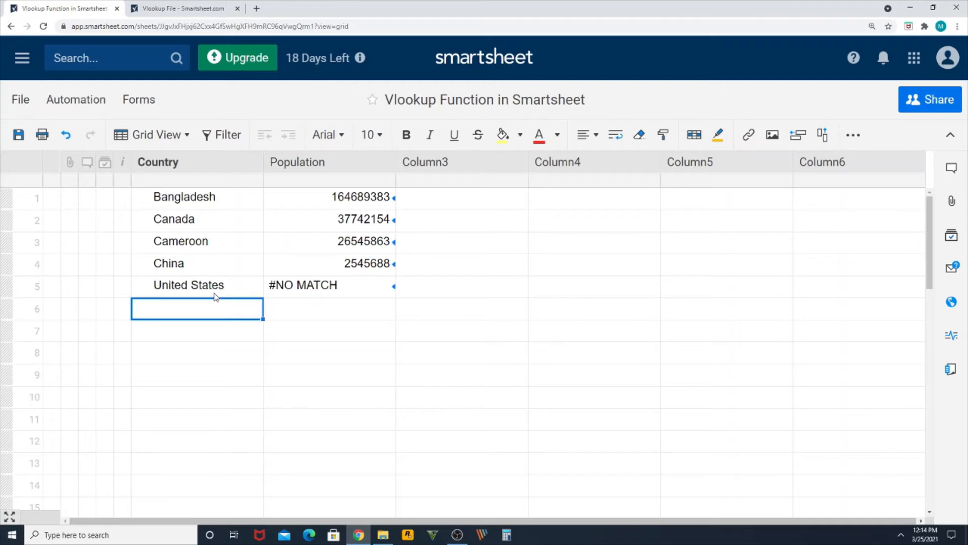
text(United Kingd)
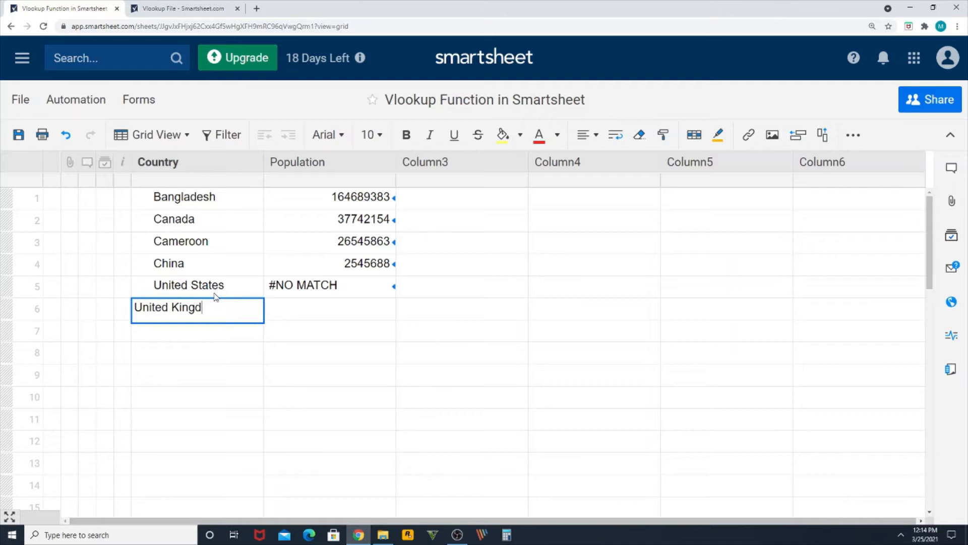
key(Enter)
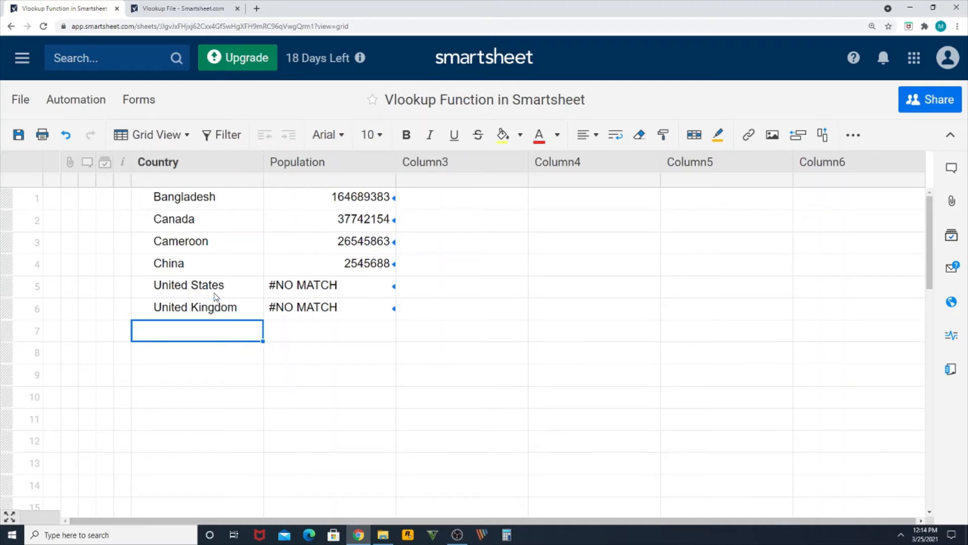
text(Singapore)
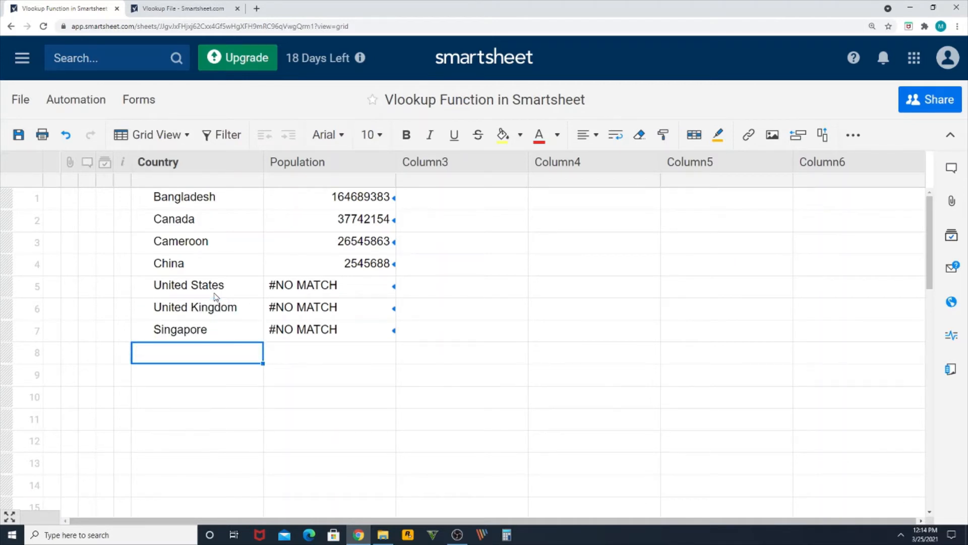
click(303, 284)
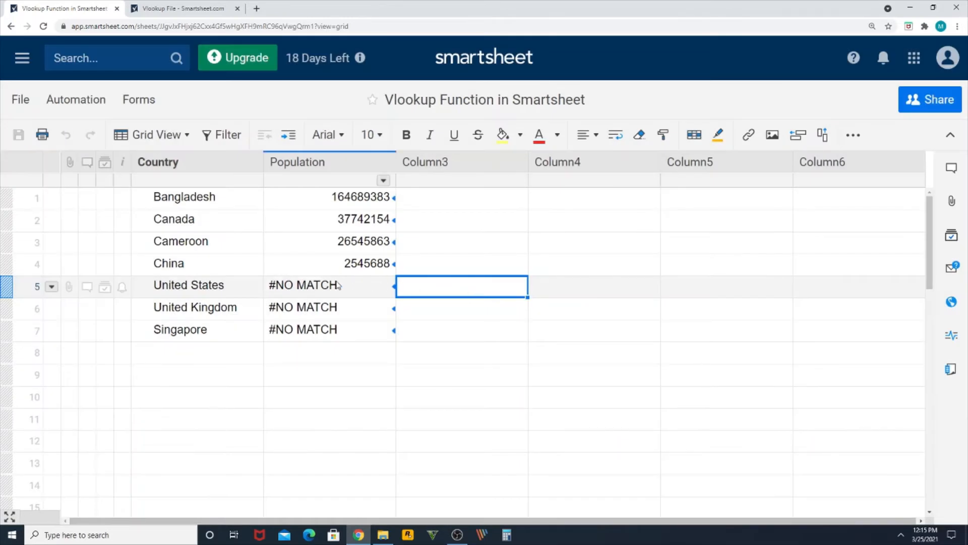
click(330, 284)
text(=)
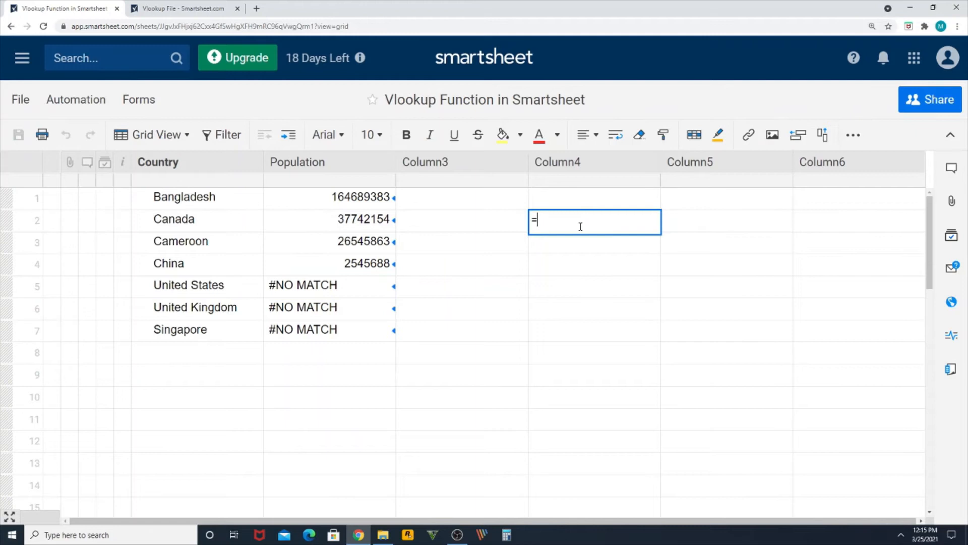
text(ife)
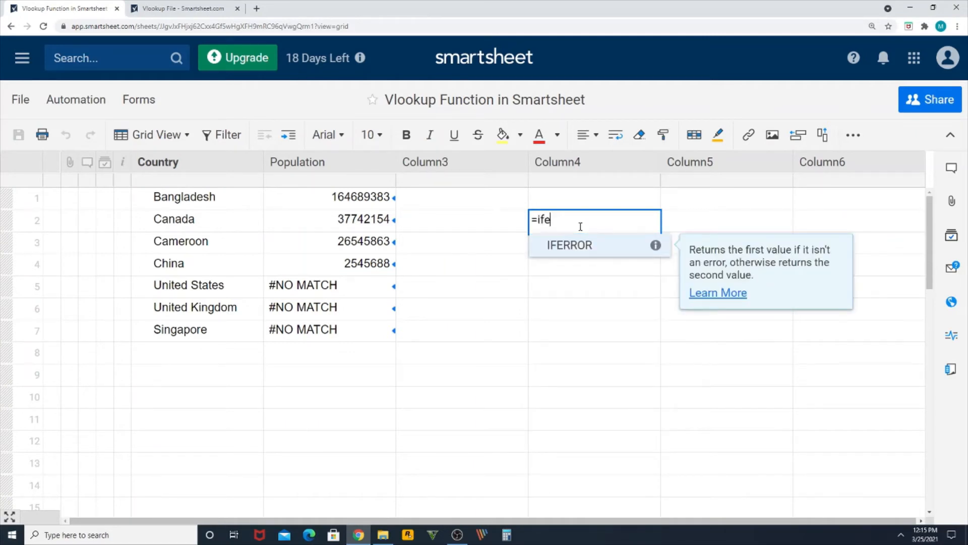
key(Backspace)
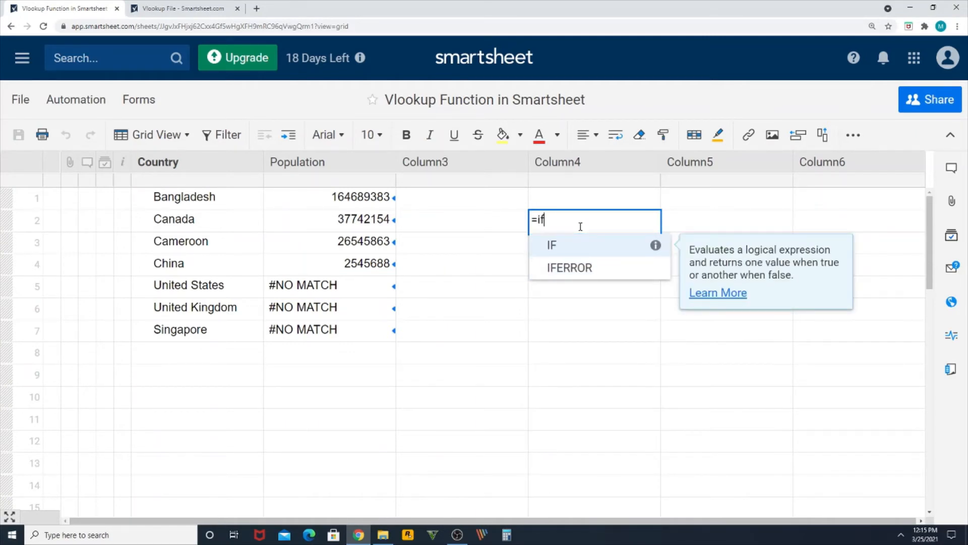
click(569, 267)
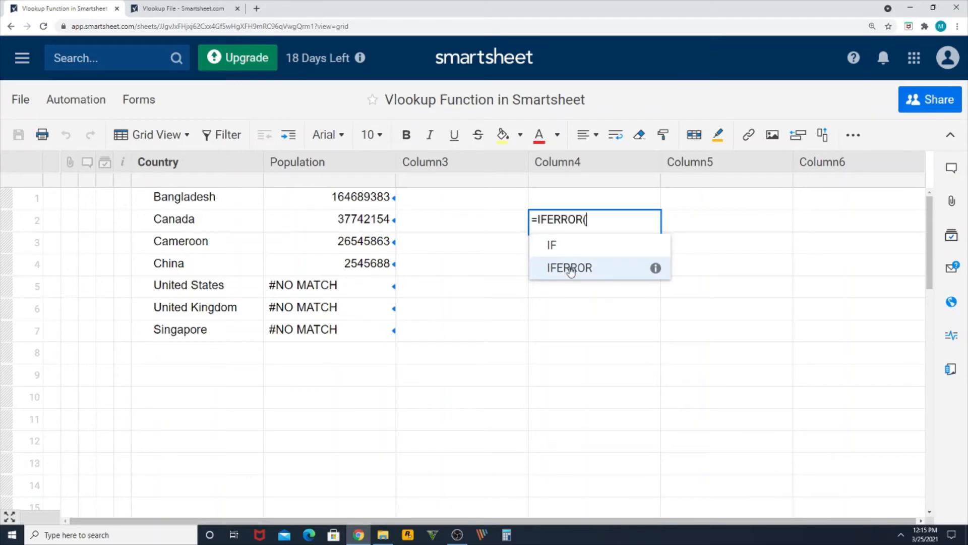
click(569, 268)
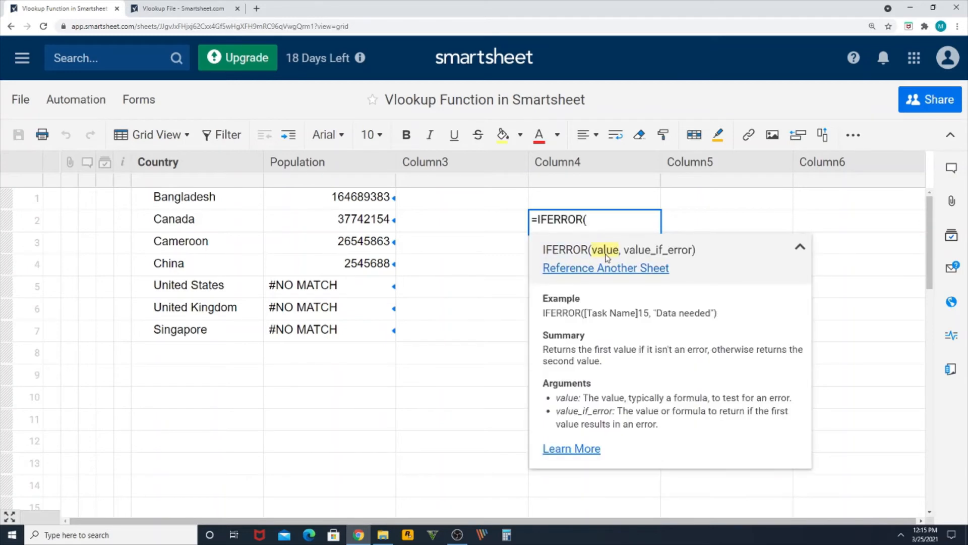
mouse_move(642, 255)
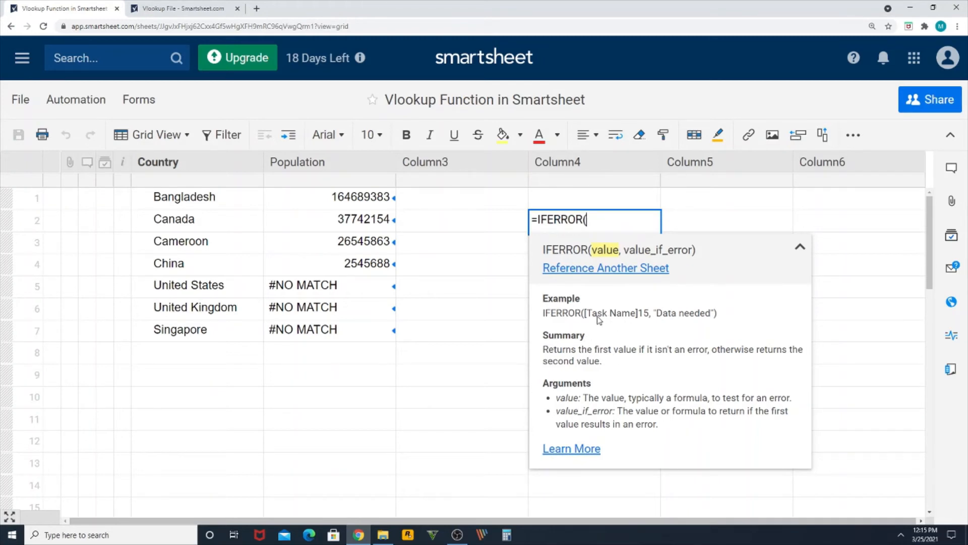
mouse_move(653, 323)
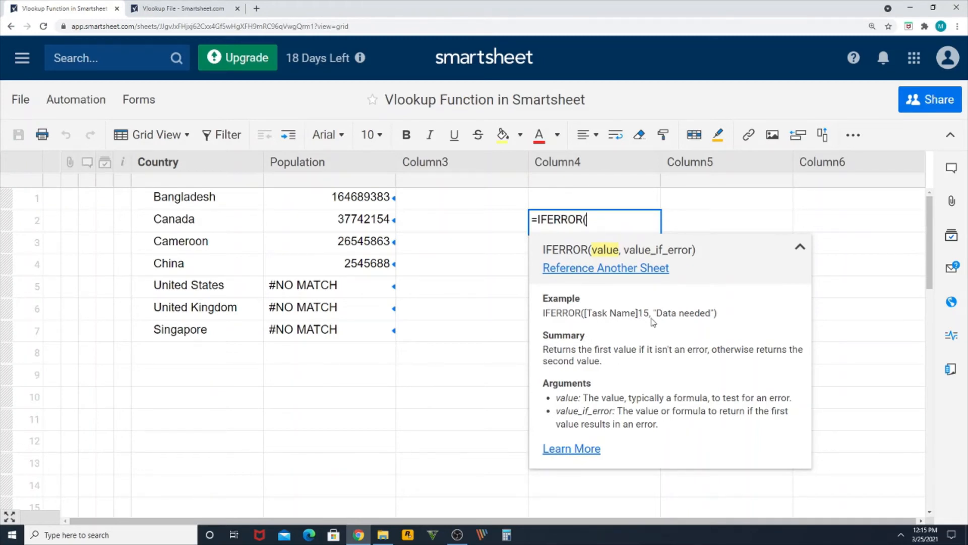
mouse_move(653, 320)
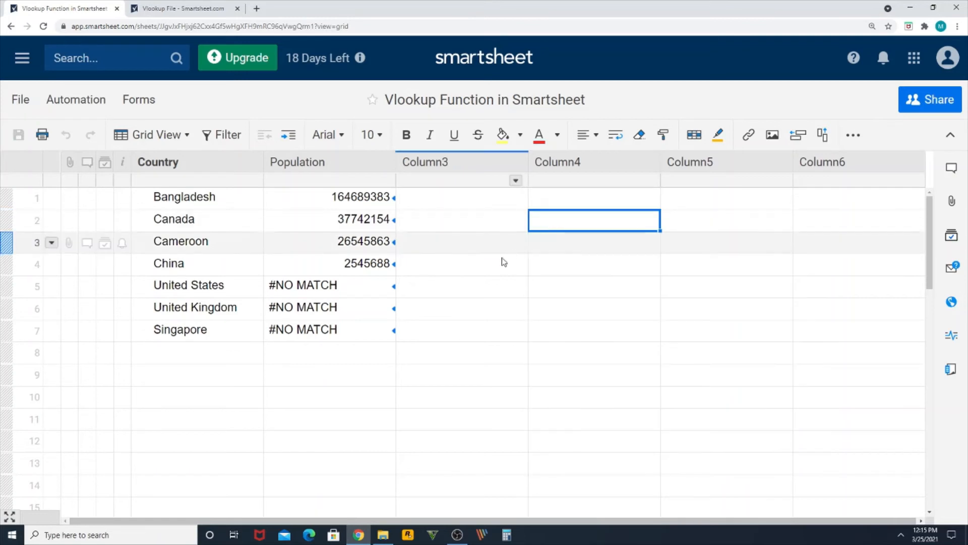
Step: Edit row 1's Population formula to =IFERROR(VLOOKUP(Country@row, {MnzOnline}, 2, 0), "") and fill it down
right_click(306, 197)
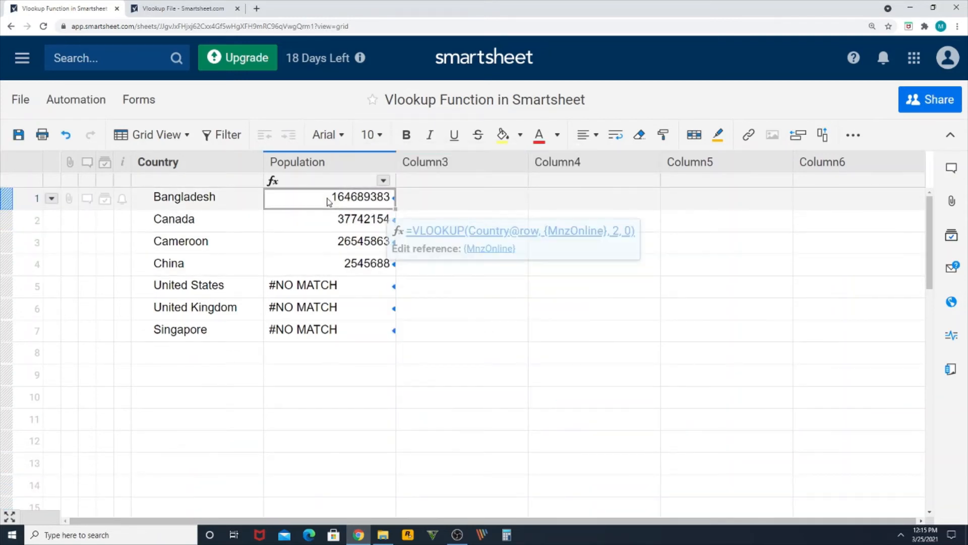
double_click(329, 198)
text(IFEROOR)
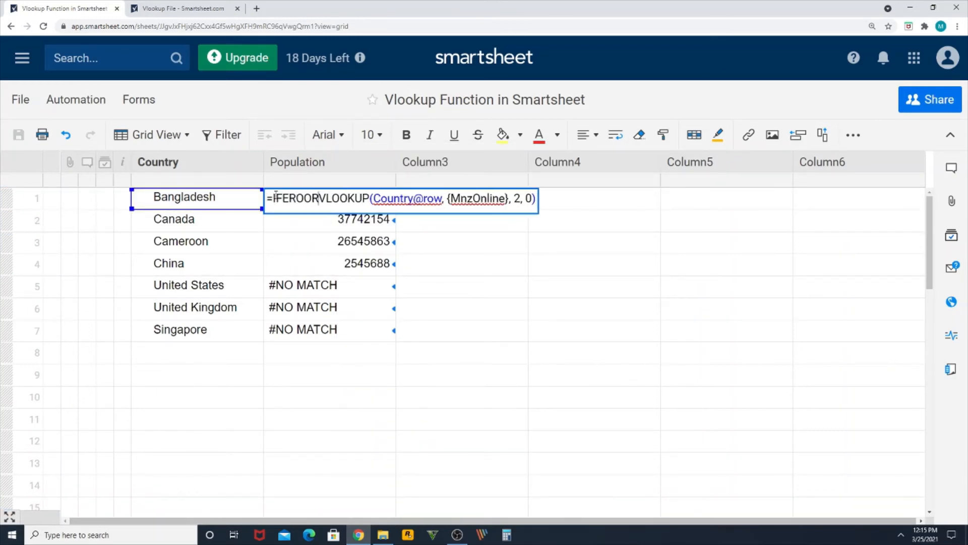
key(Backspace)
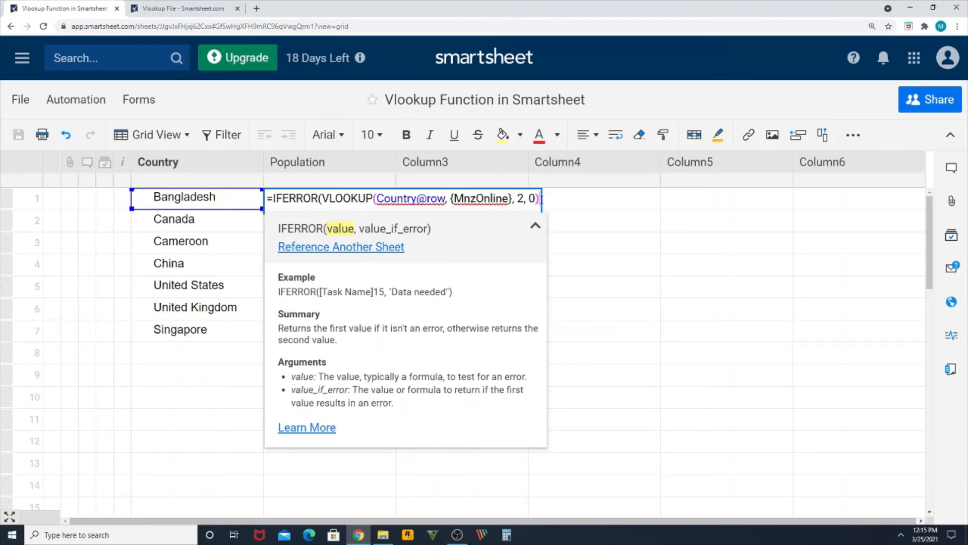
text(,"")
key(Enter)
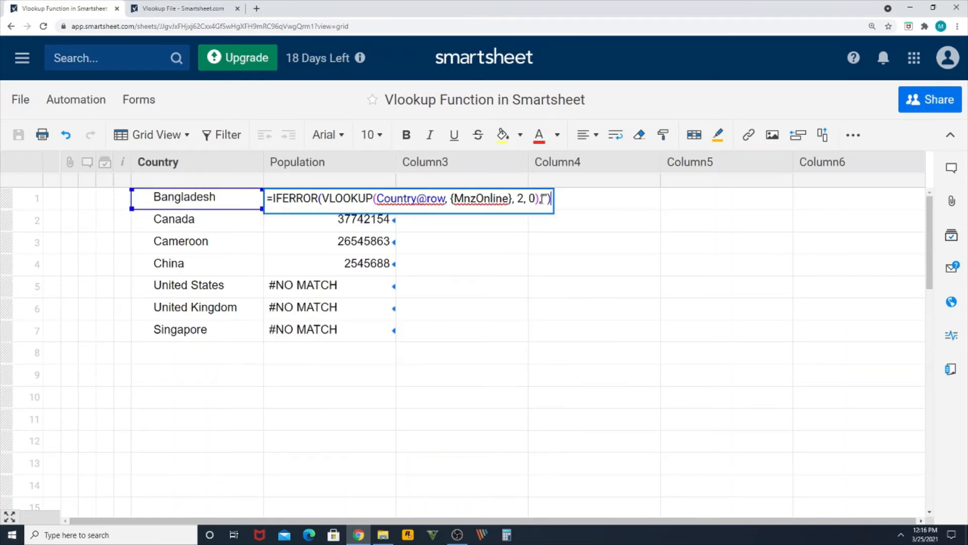
key(Enter)
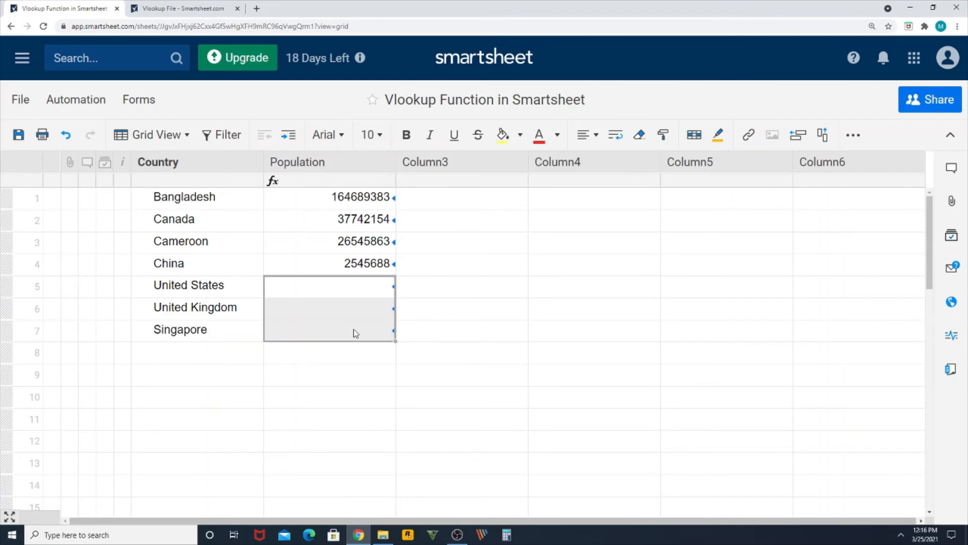
Step: Enter United States with population 25488768 in row 22 of the Vlookup File sheet and return to the main sheet
double_click(169, 284)
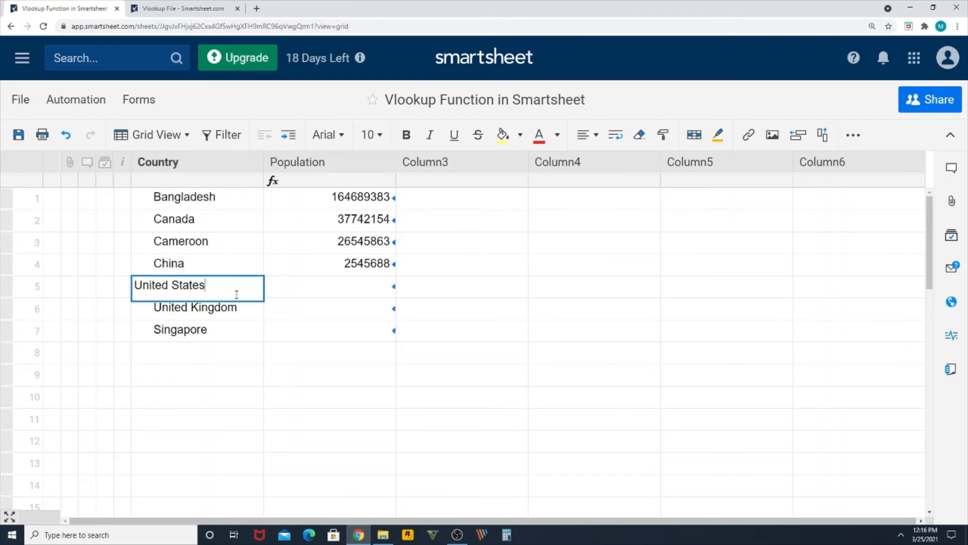
click(181, 8)
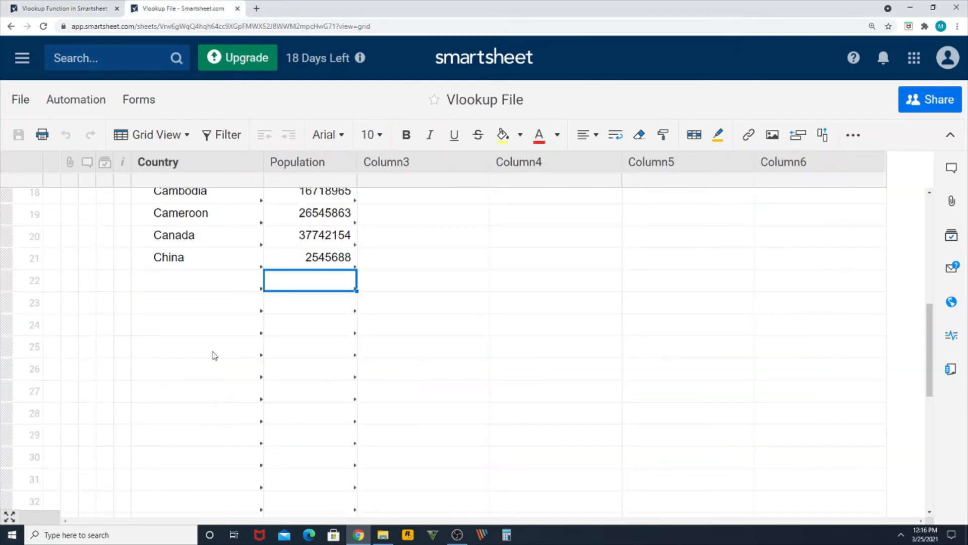
text(United States)
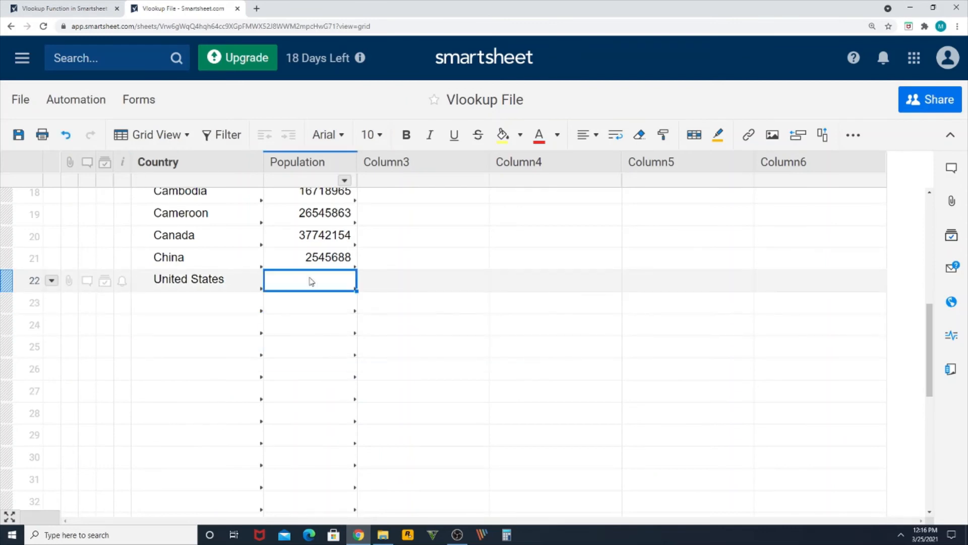
text(25488768)
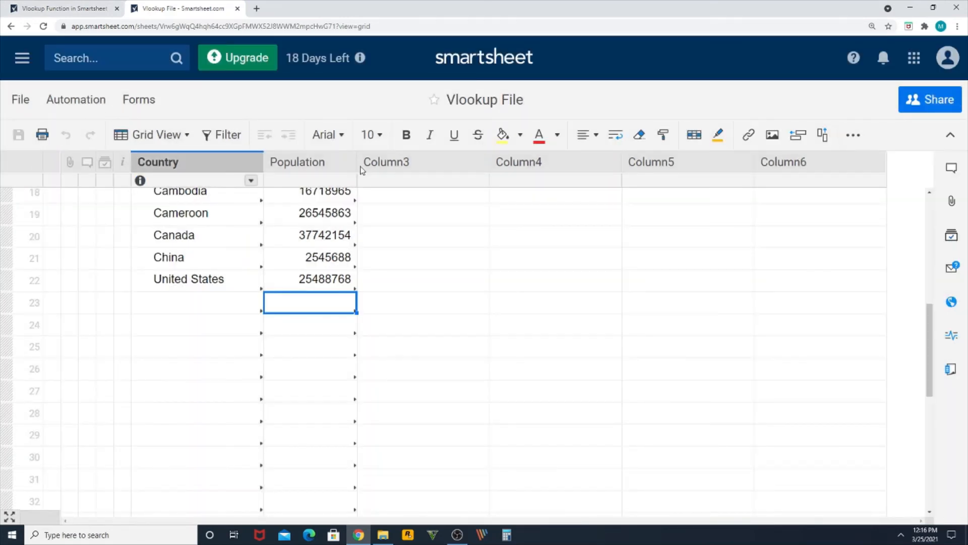
mouse_move(284, 278)
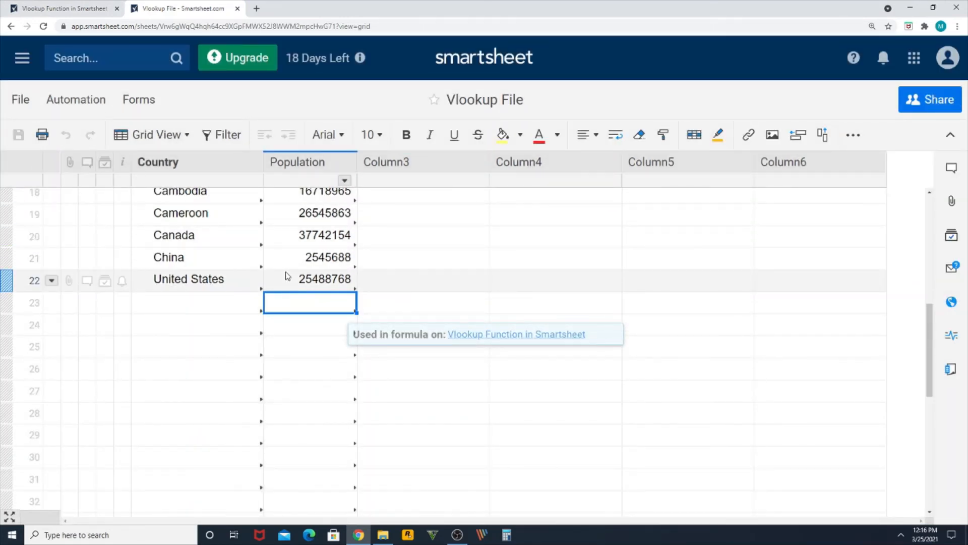
click(61, 8)
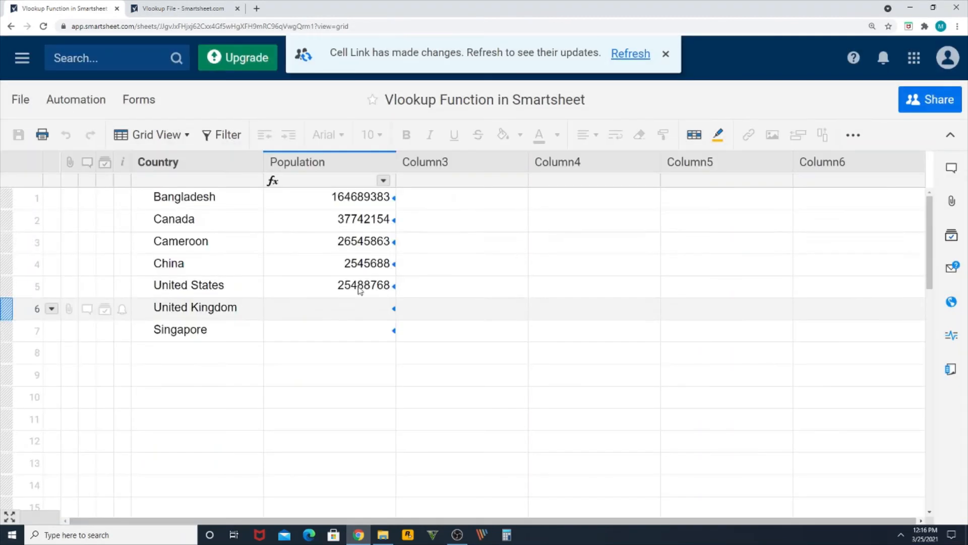
Step: Check the United States Population result and reload the main sheet to pull the latest backup data
click(329, 284)
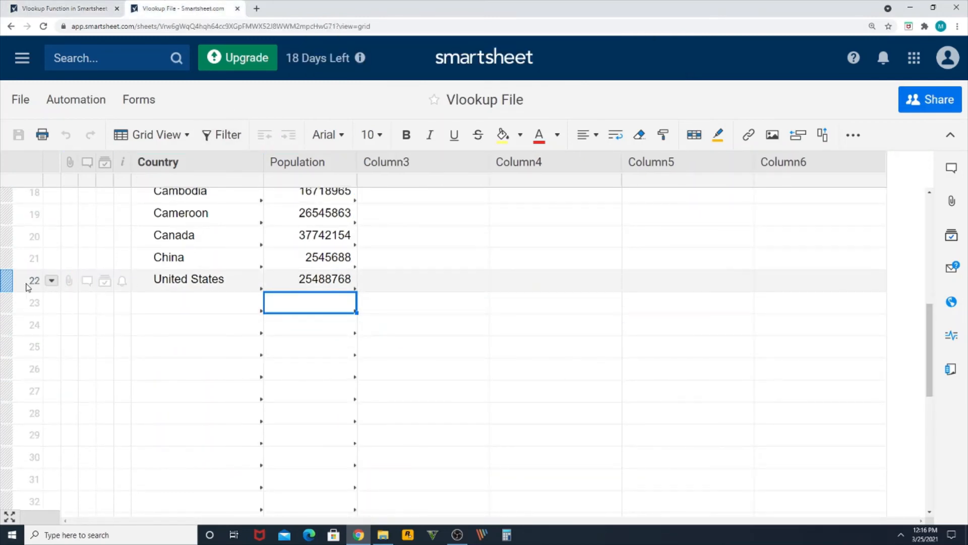
right_click(34, 279)
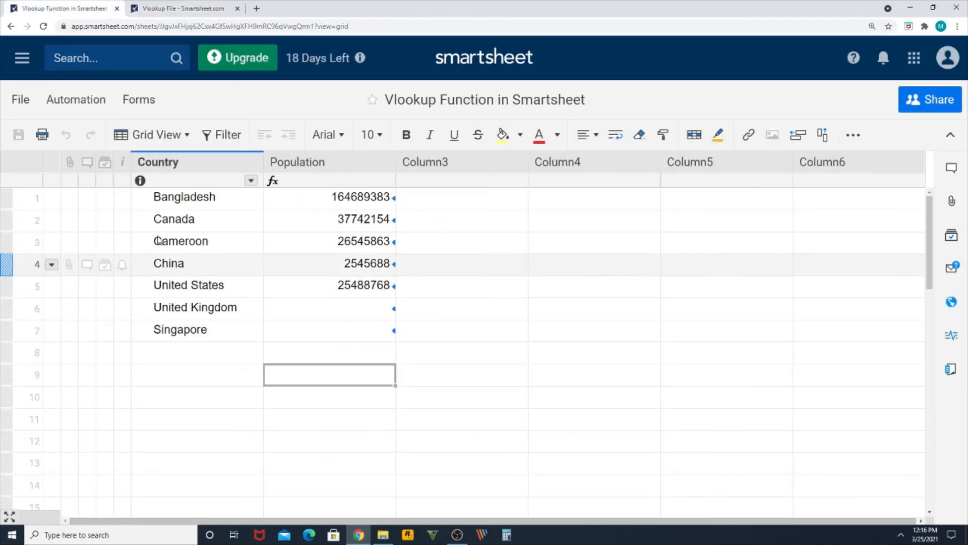
click(44, 26)
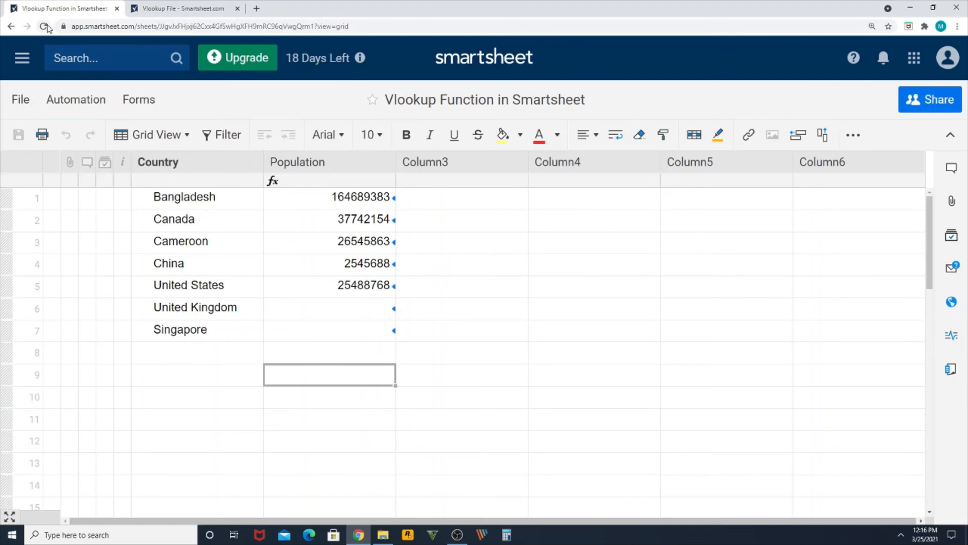
click(45, 26)
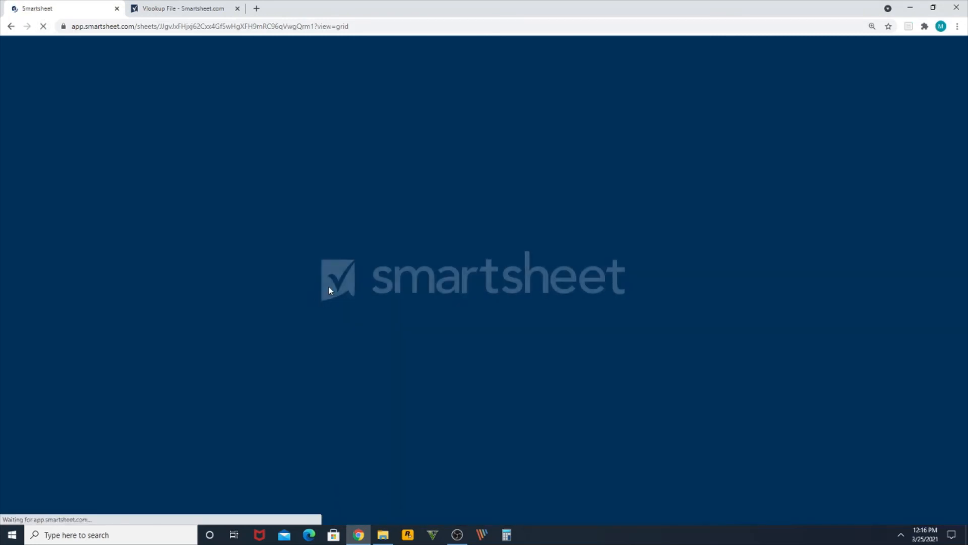